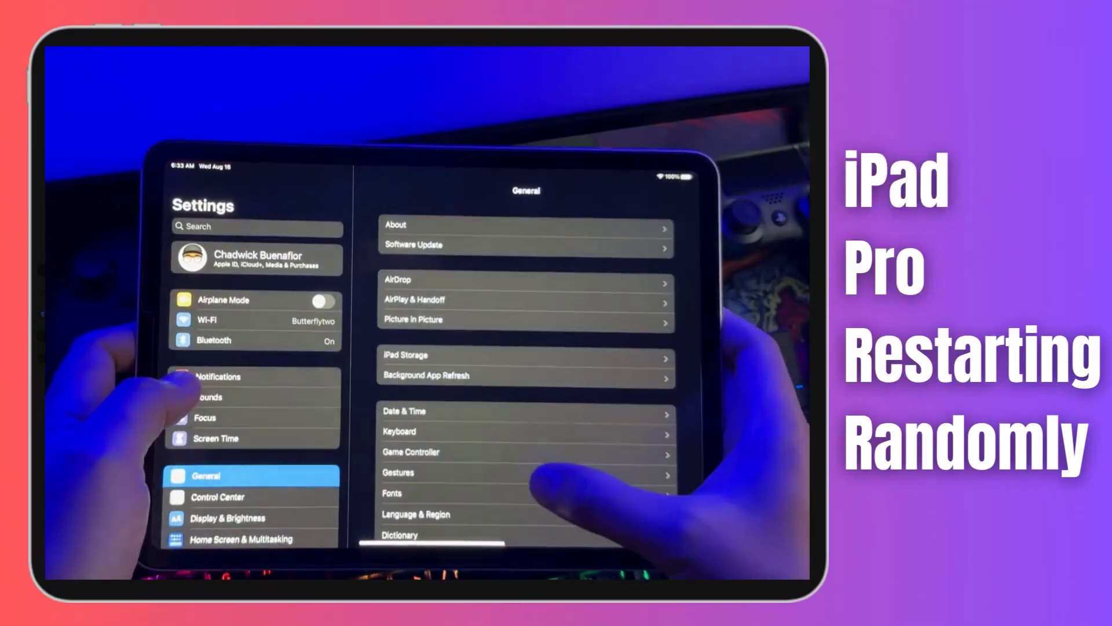
Scroll General down to Transfer or Reset iPad and Shut Down, then return to the Home Screen.
scroll(down, 3)
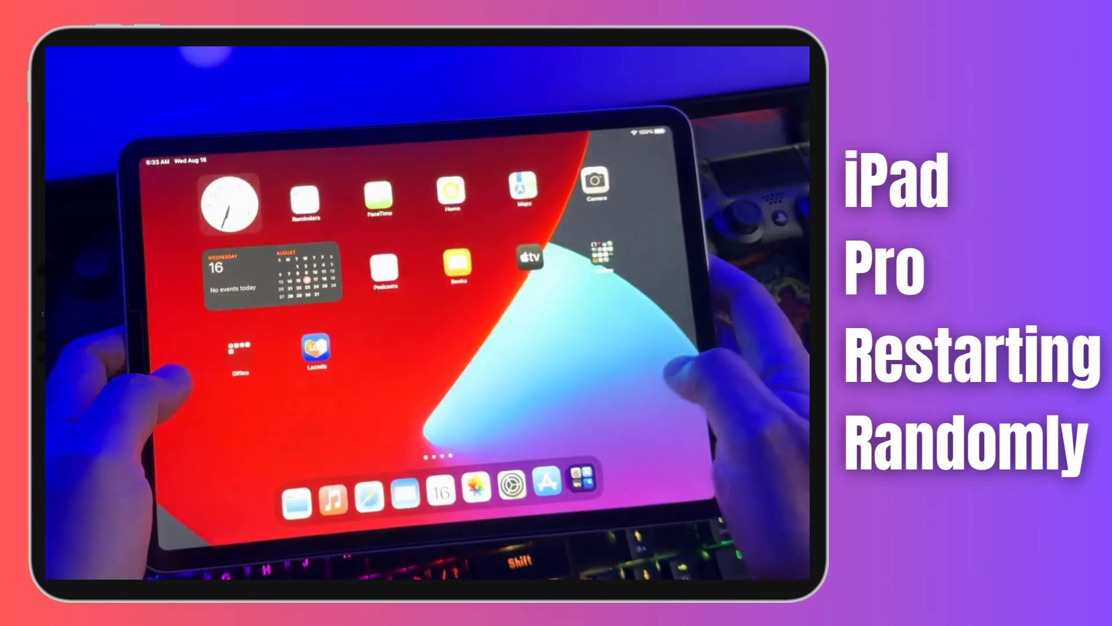
scroll(left, 3)
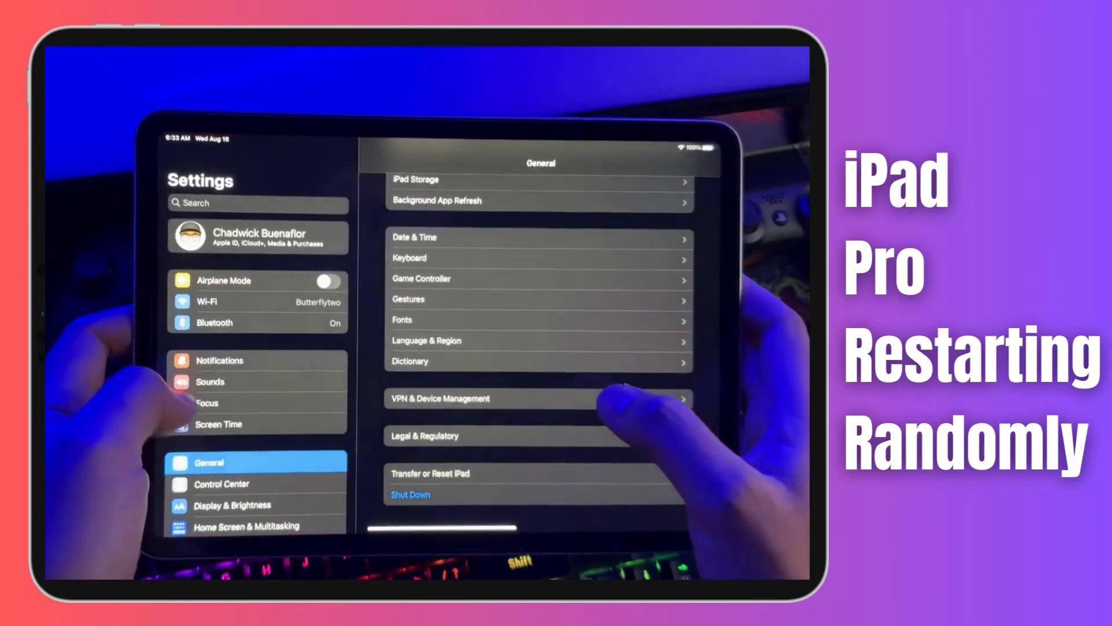
scroll(down, 3)
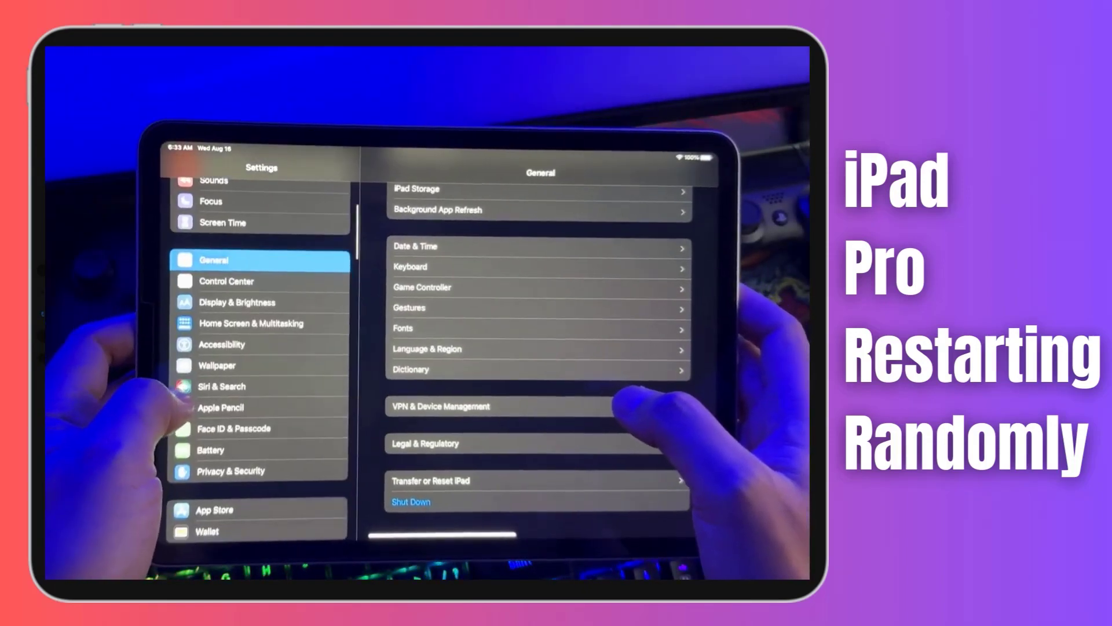
click(218, 365)
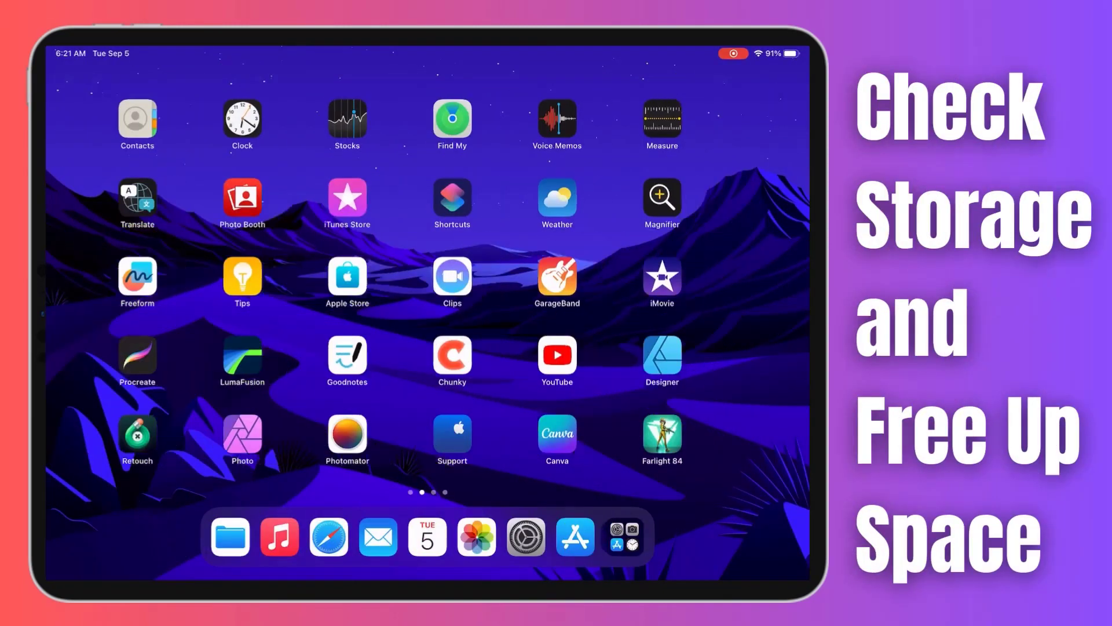
Swipe across Home Screen pages and launch Settings from the dock onto its General page.
scroll(left, 3)
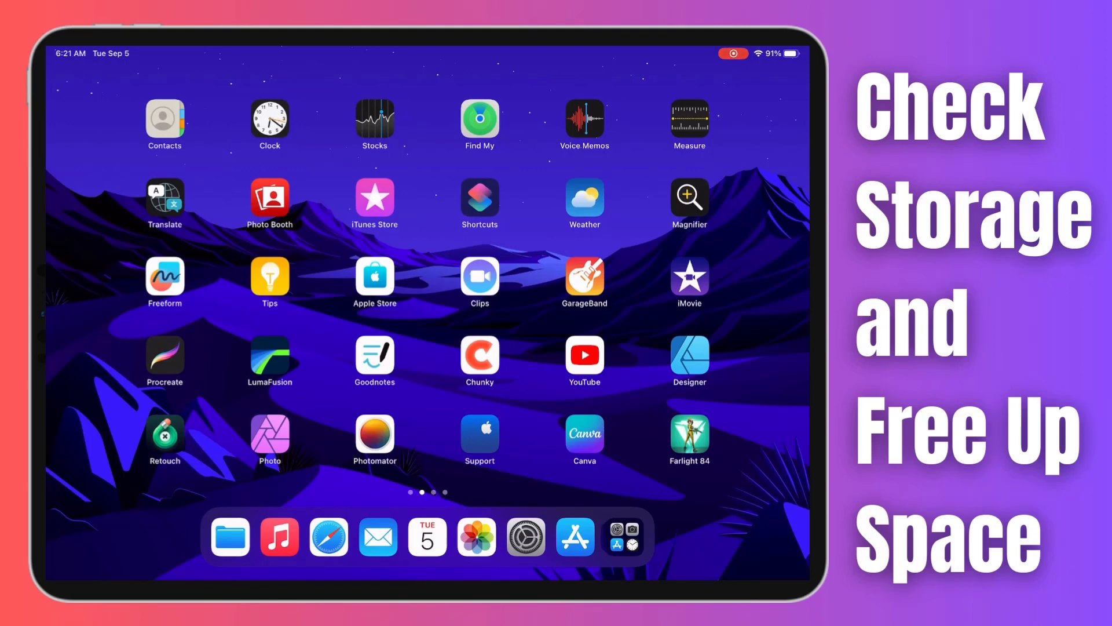
scroll(left, 3)
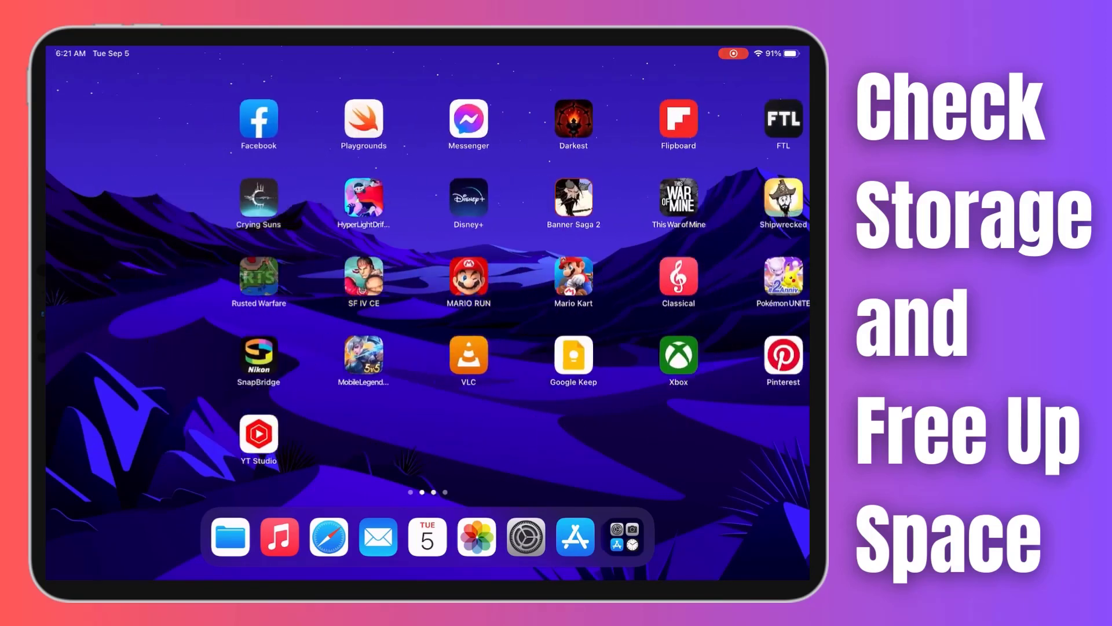
click(525, 537)
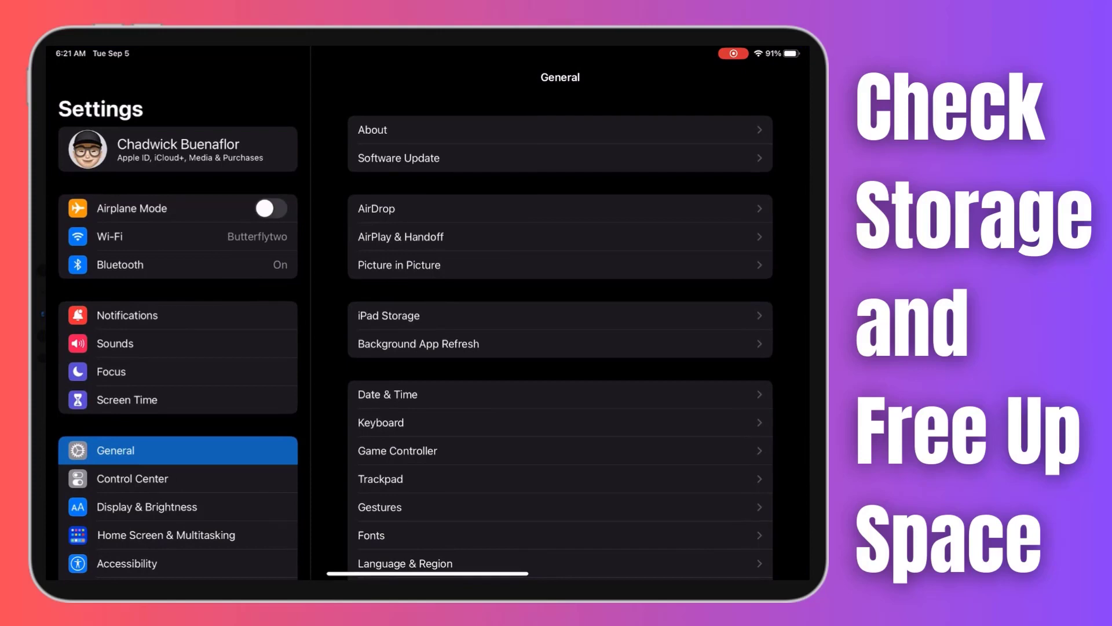
Review iPad Storage and scroll its app list down to MH Stories.
click(561, 316)
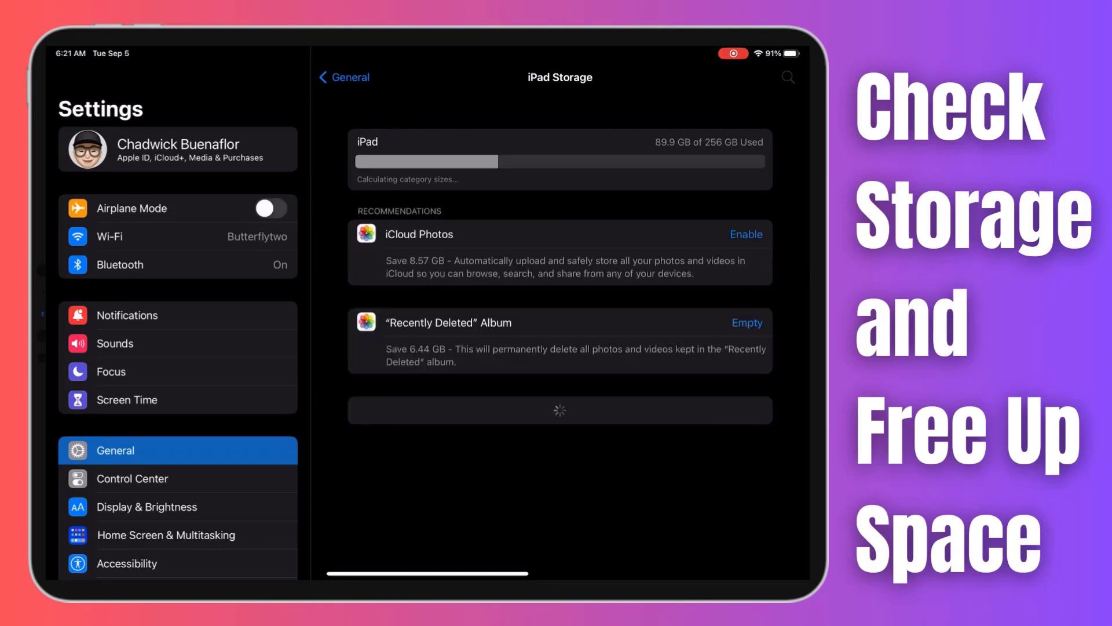
scroll(down, 3)
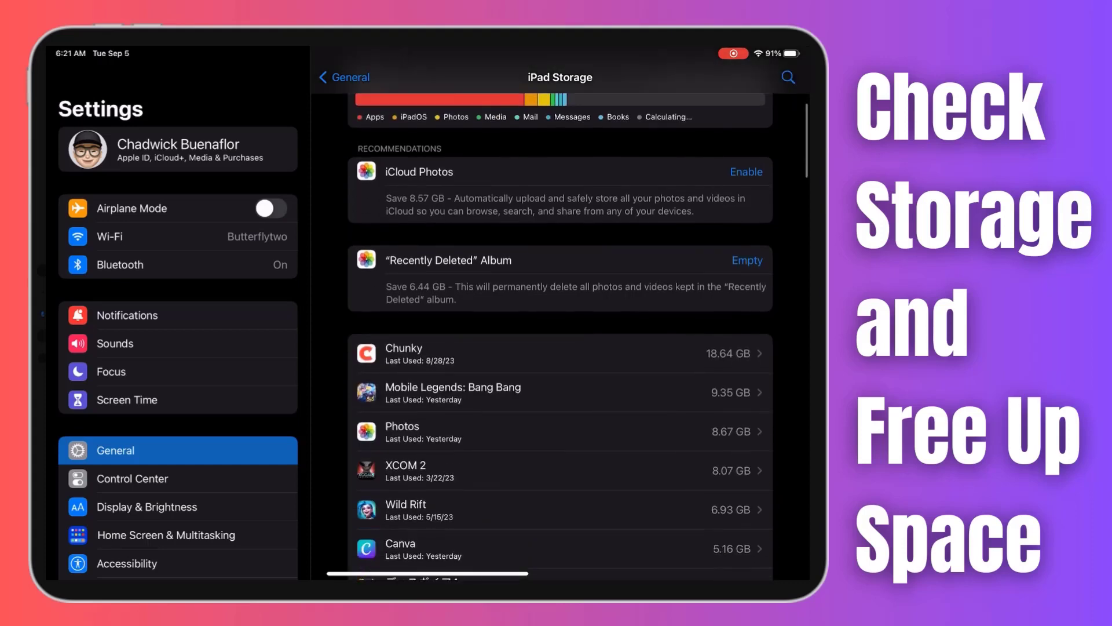
scroll(down, 3)
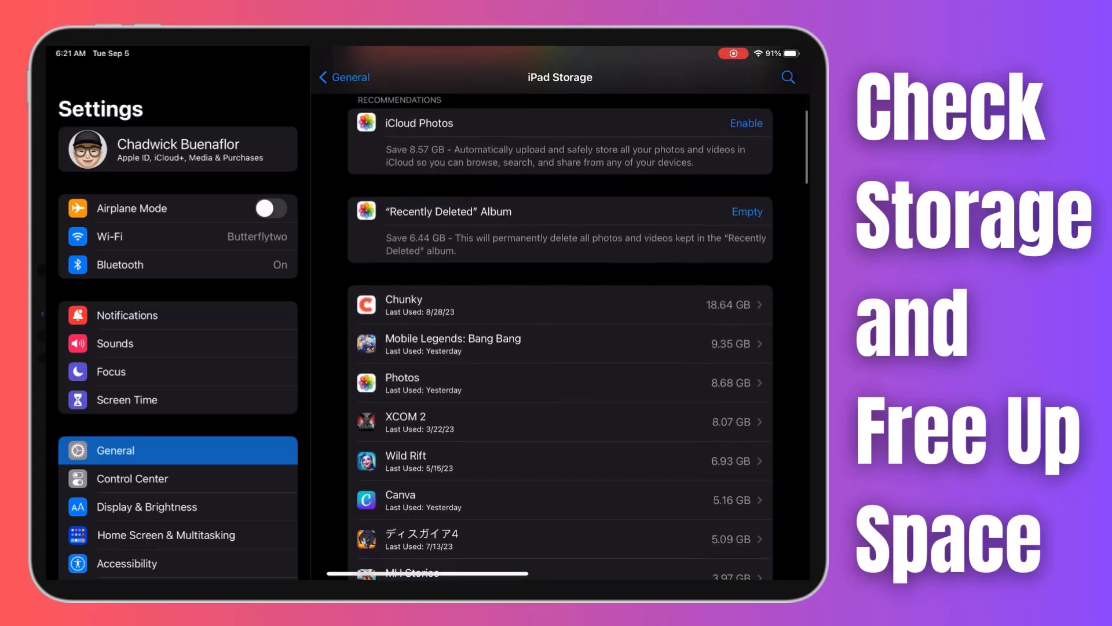
scroll(down, 3)
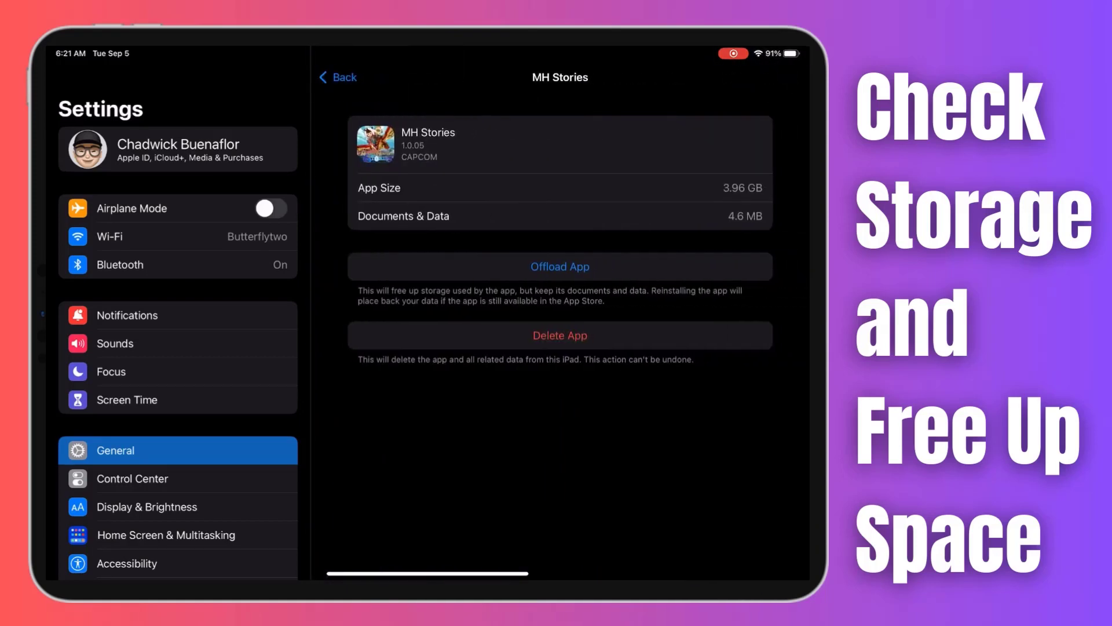
Delete the MH Stories app and its data, confirming the deletion.
click(559, 335)
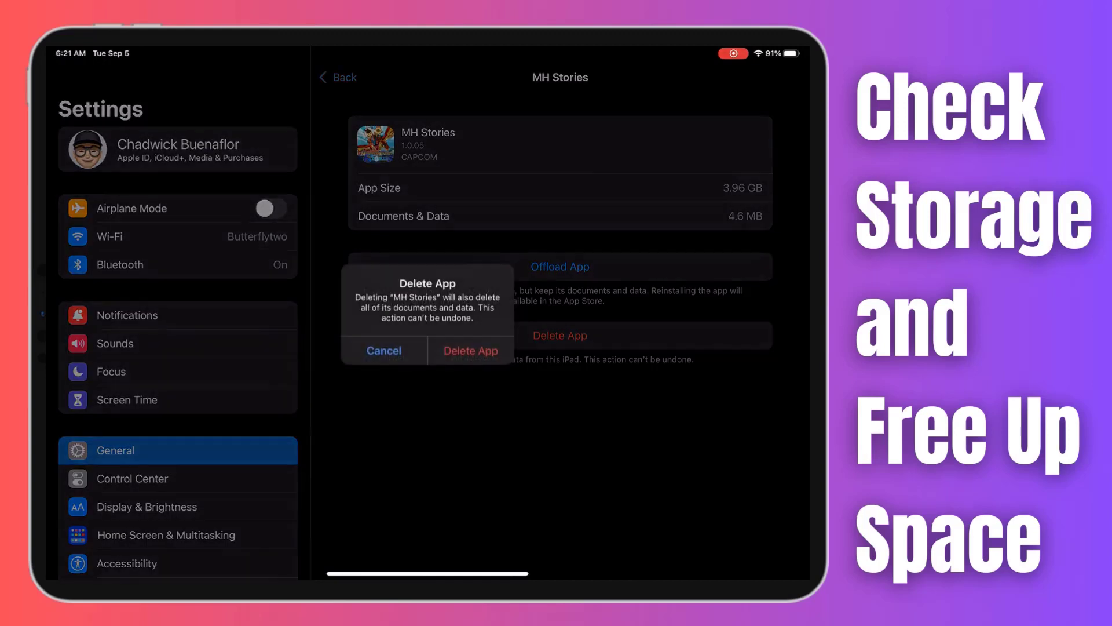
click(469, 350)
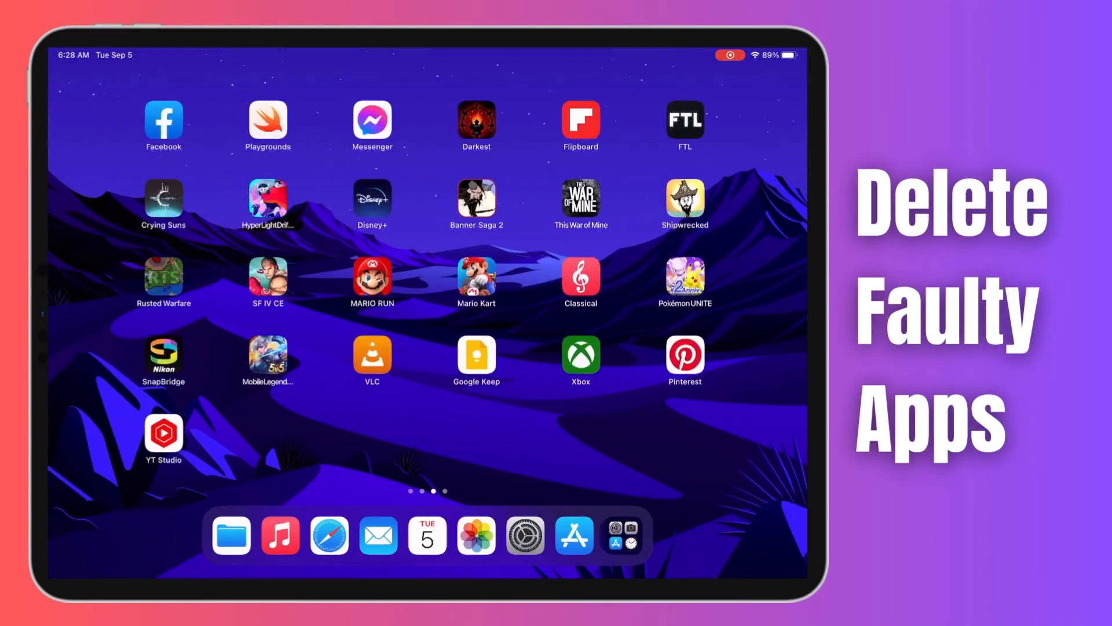
Enter Home Screen edit mode, start removing Rusted Warfare and answer its Remove prompt.
scroll(left, 3)
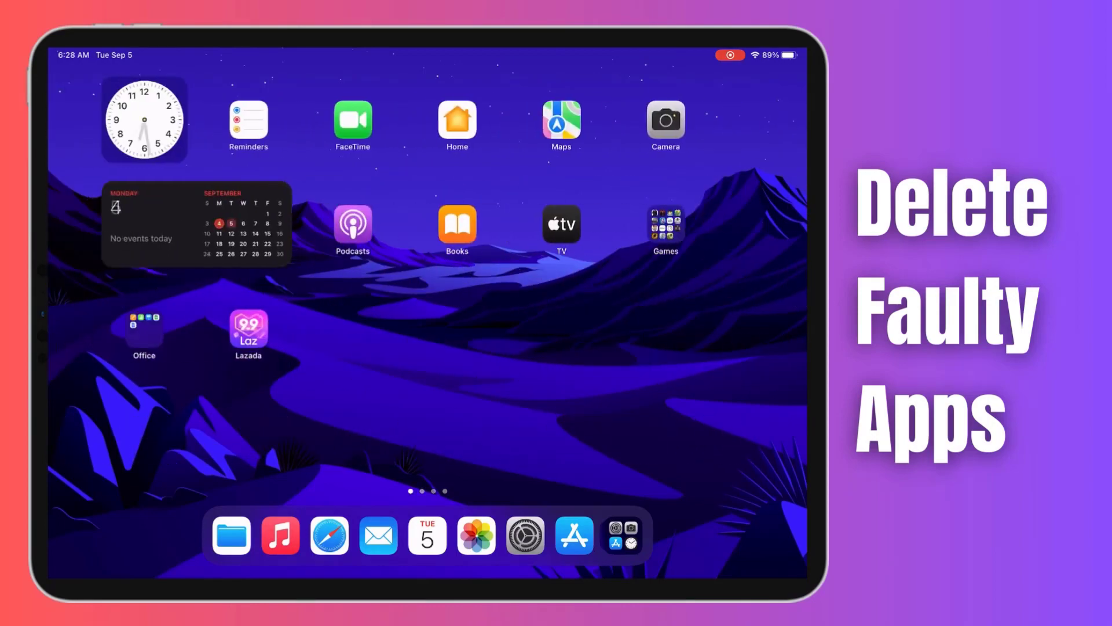
scroll(left, 3)
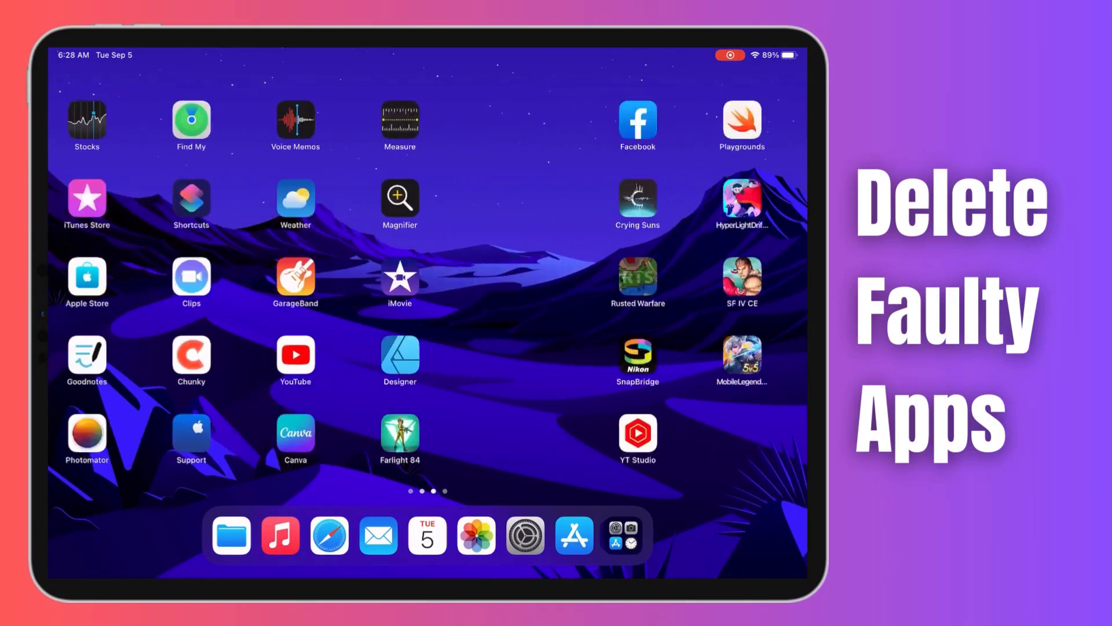
scroll(left, 3)
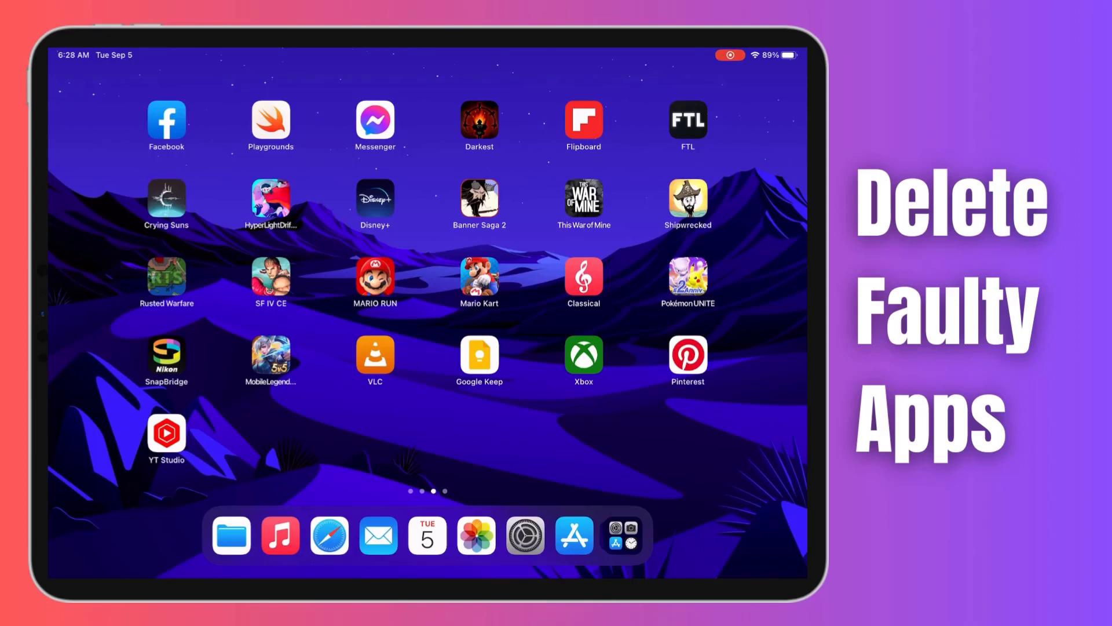
click(165, 116)
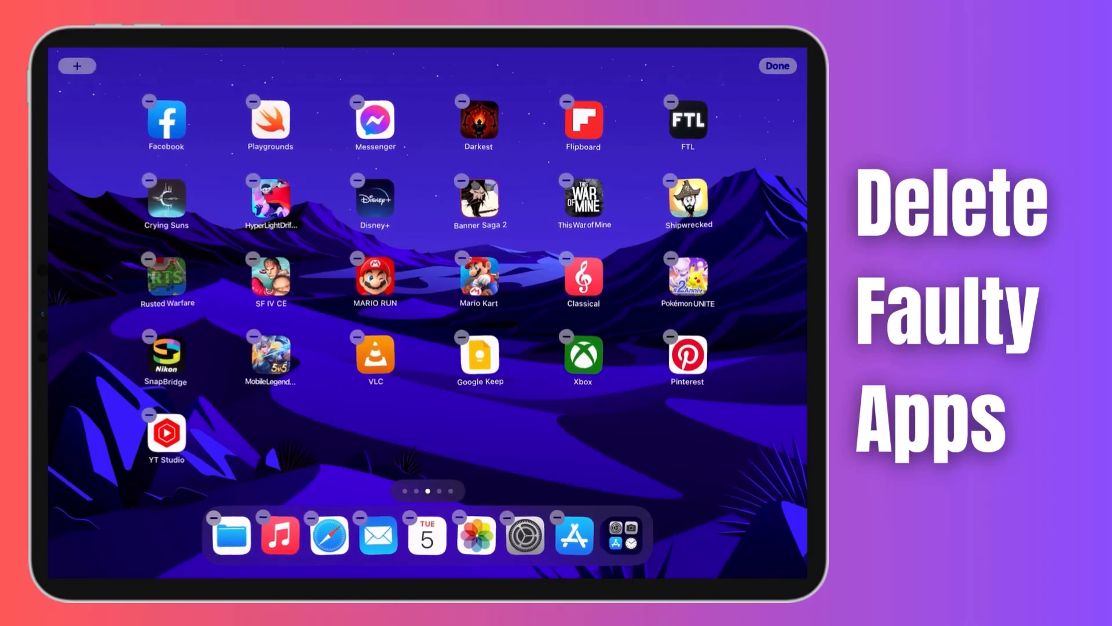
click(147, 262)
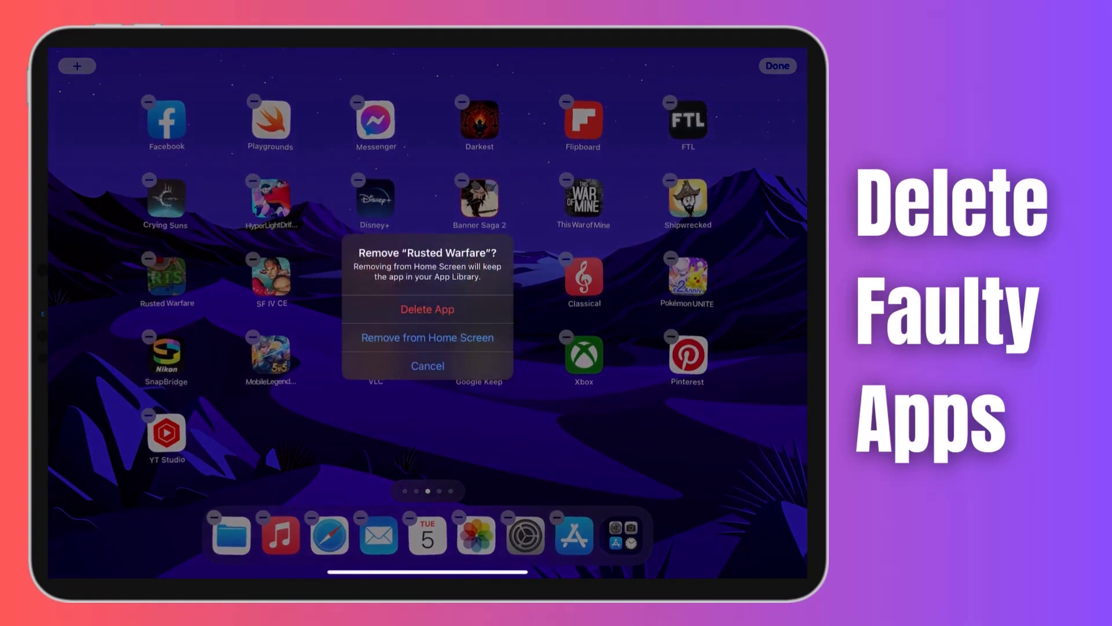
click(426, 308)
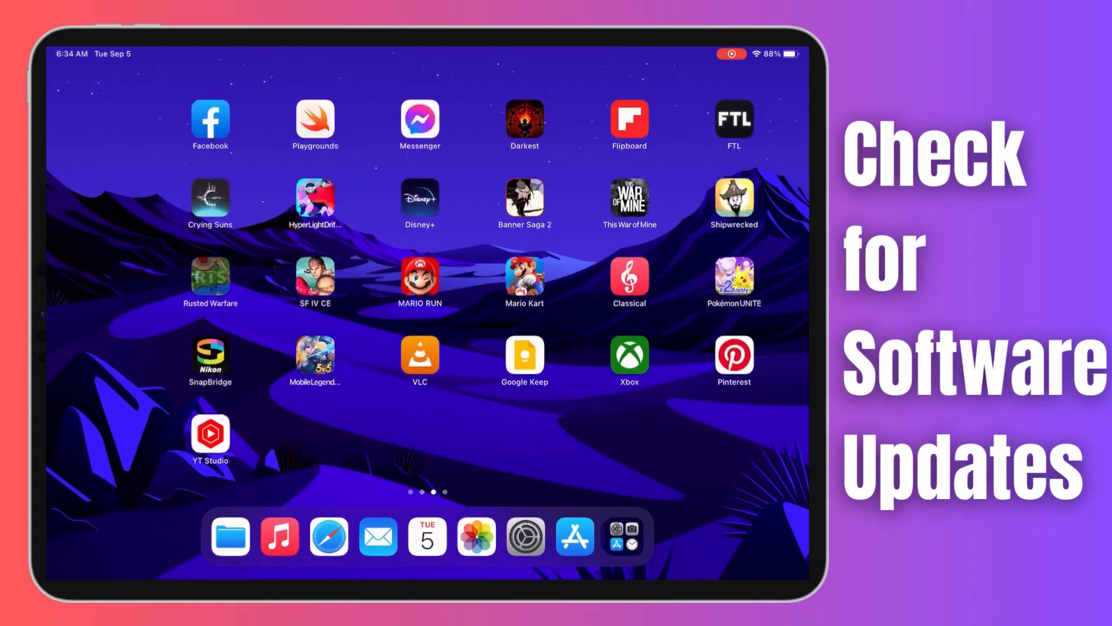
scroll(left, 3)
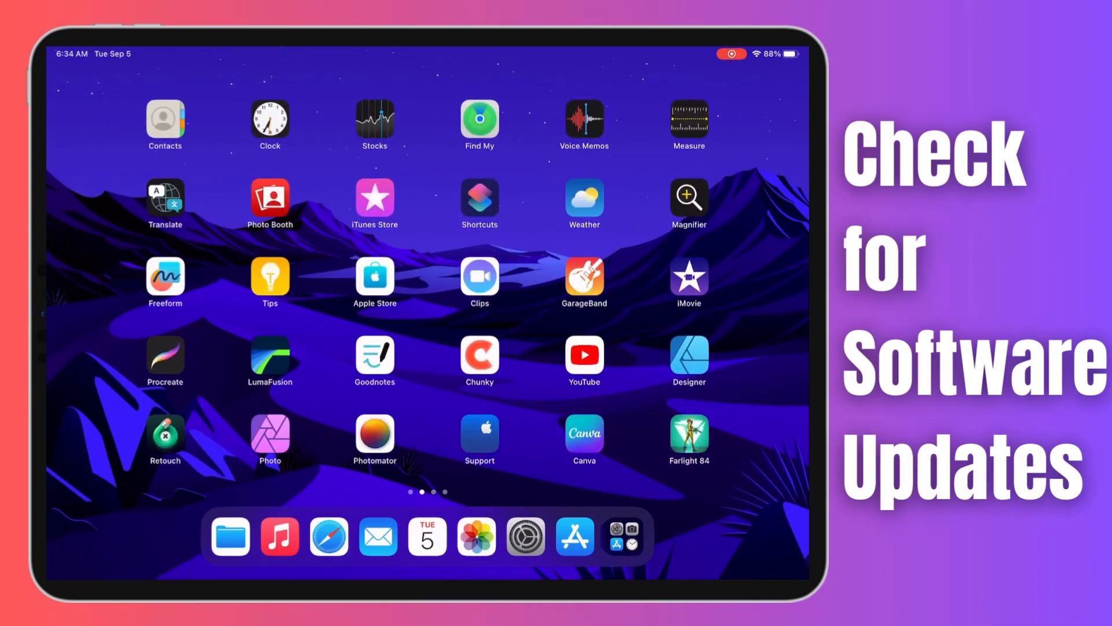
click(524, 536)
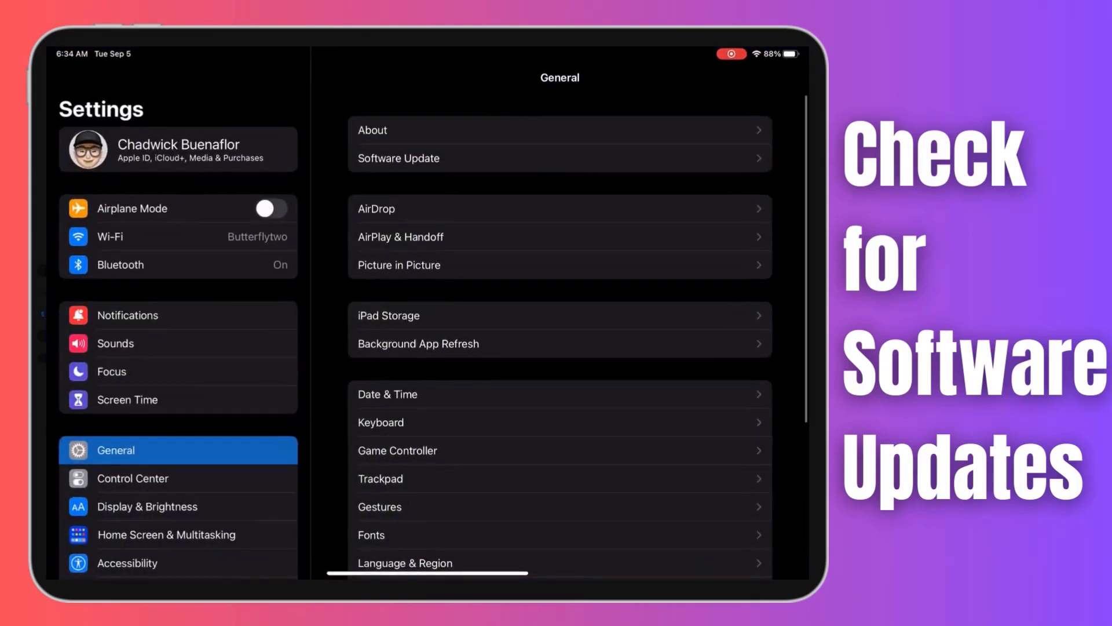
scroll(down, 3)
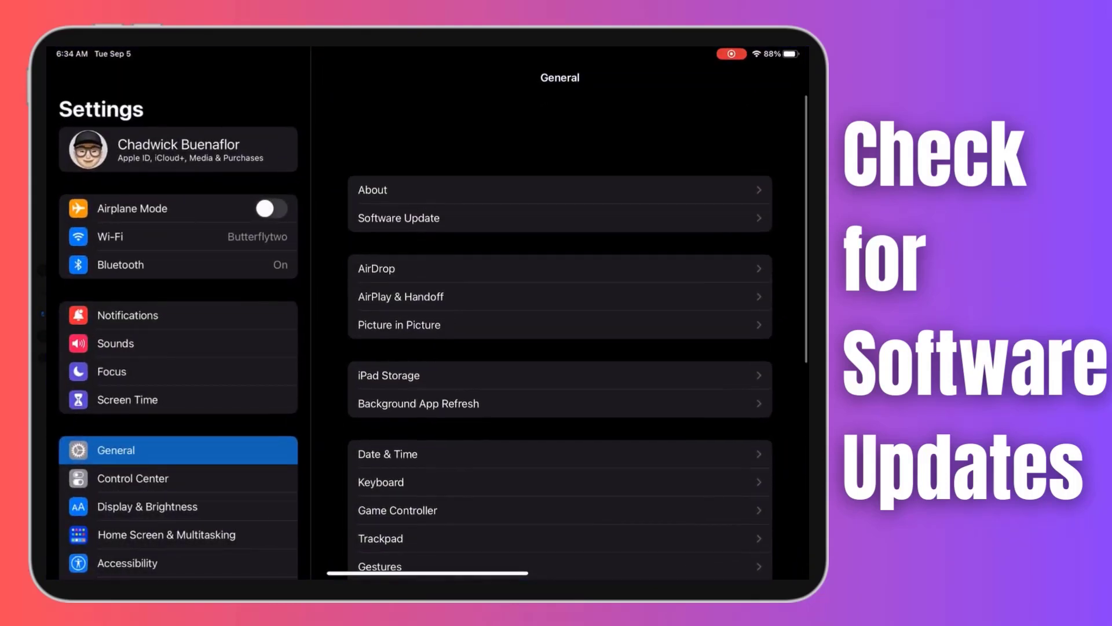
scroll(down, 3)
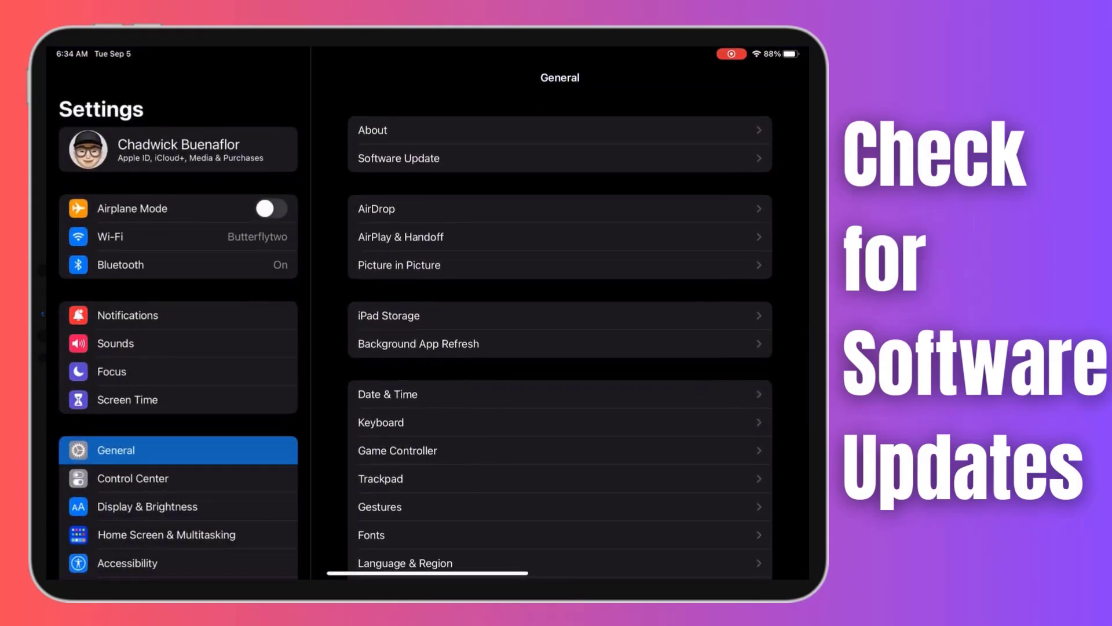
click(398, 159)
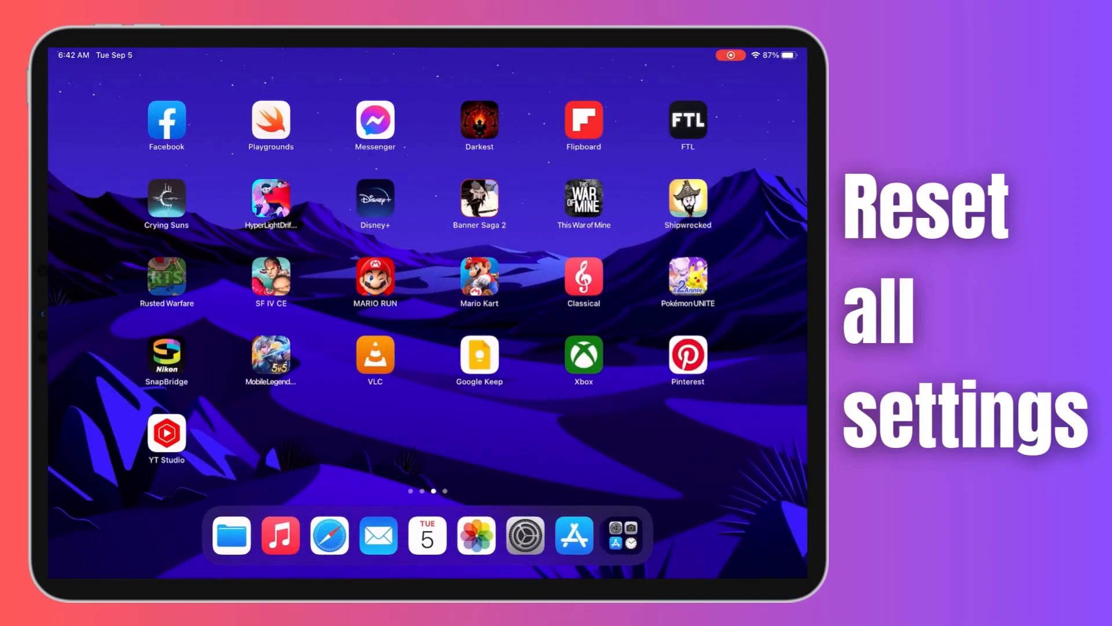
From Transfer or Reset iPad, choose Reset All Settings and confirm it.
click(524, 535)
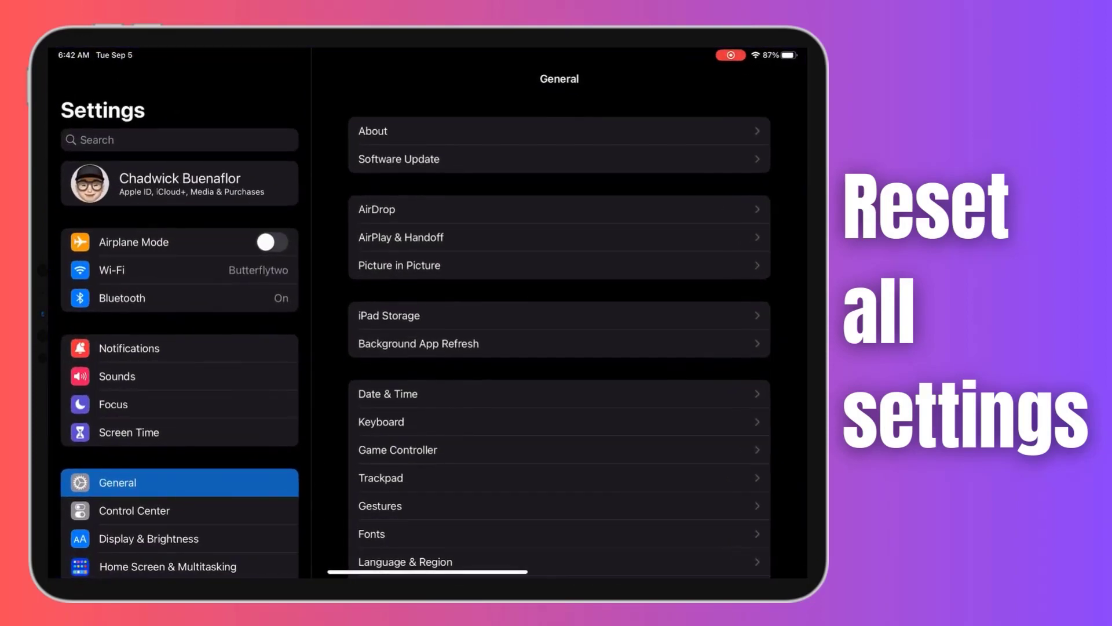
scroll(down, 3)
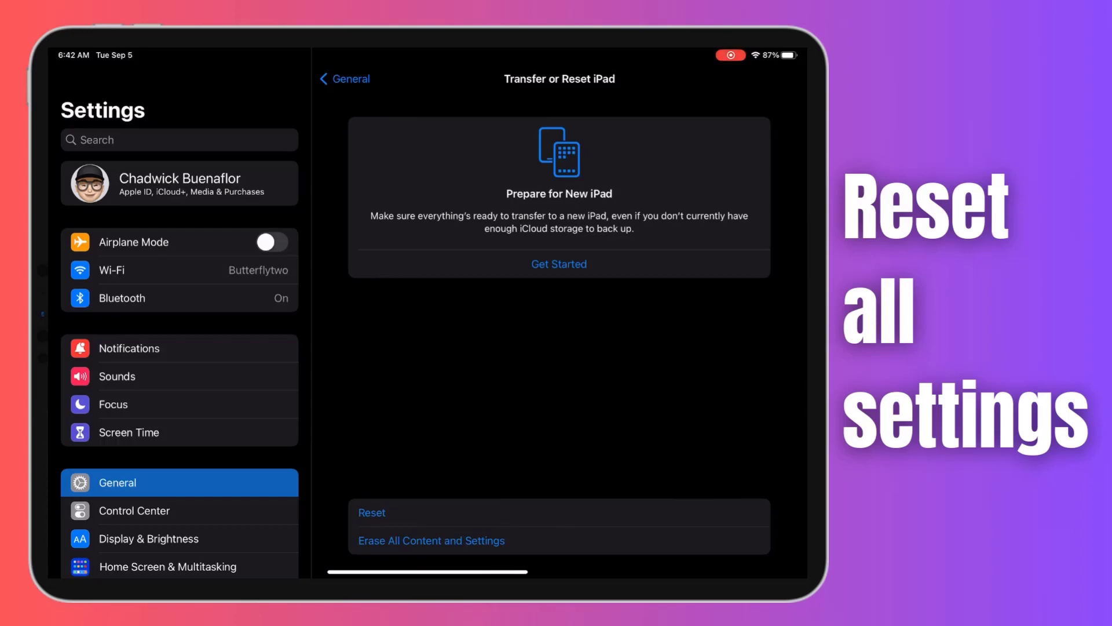
click(371, 513)
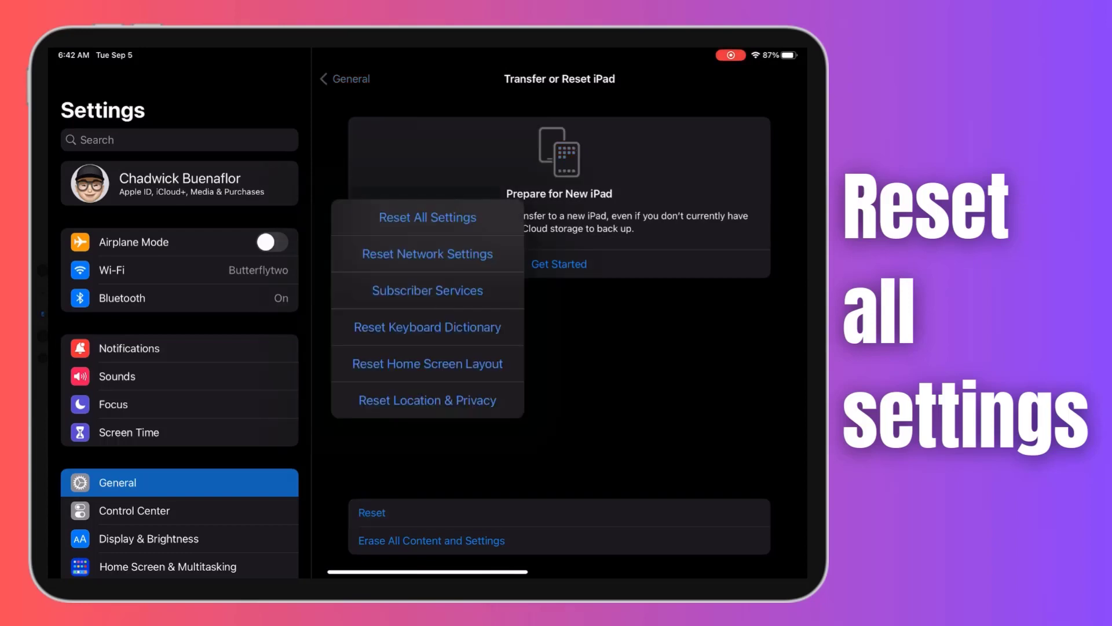
click(427, 217)
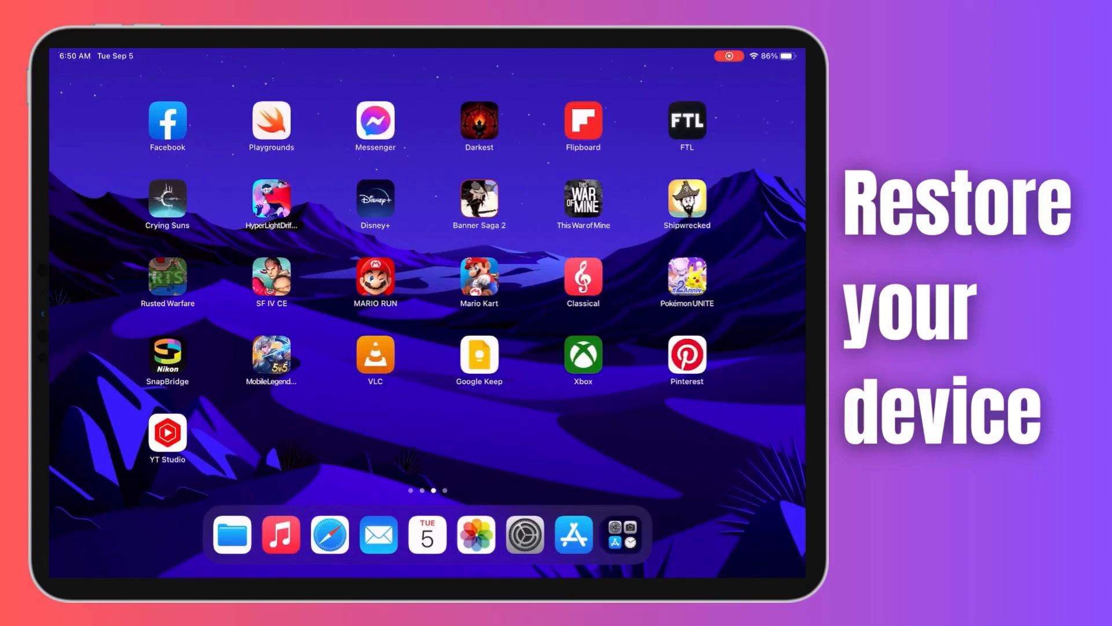
From Transfer or Reset iPad, choose Erase All Content and Settings to reach Erase This iPad.
click(524, 536)
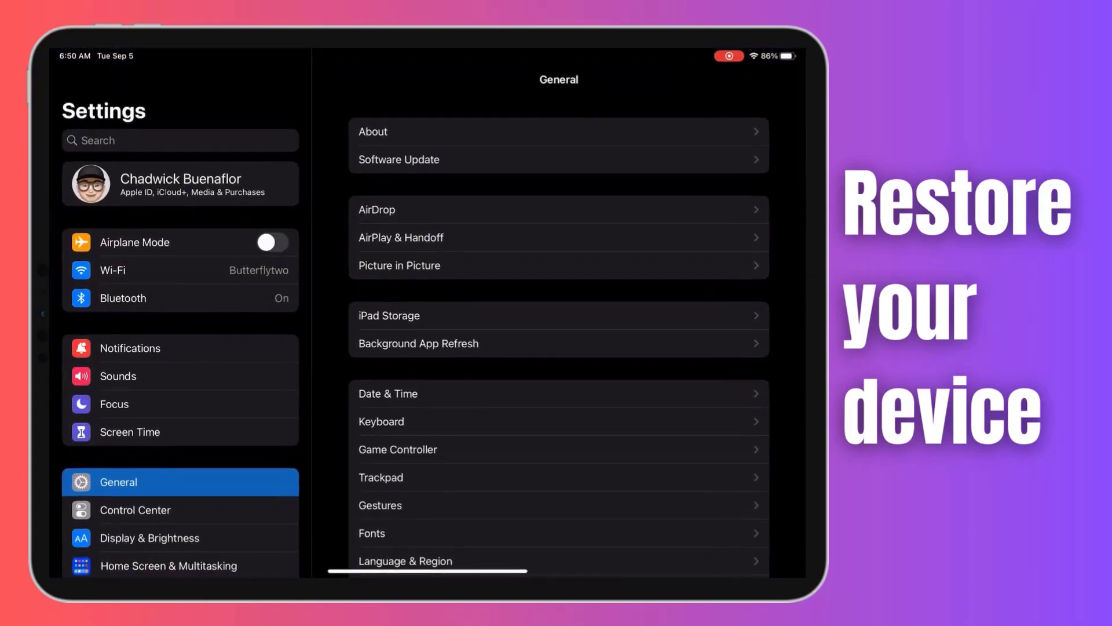
scroll(down, 3)
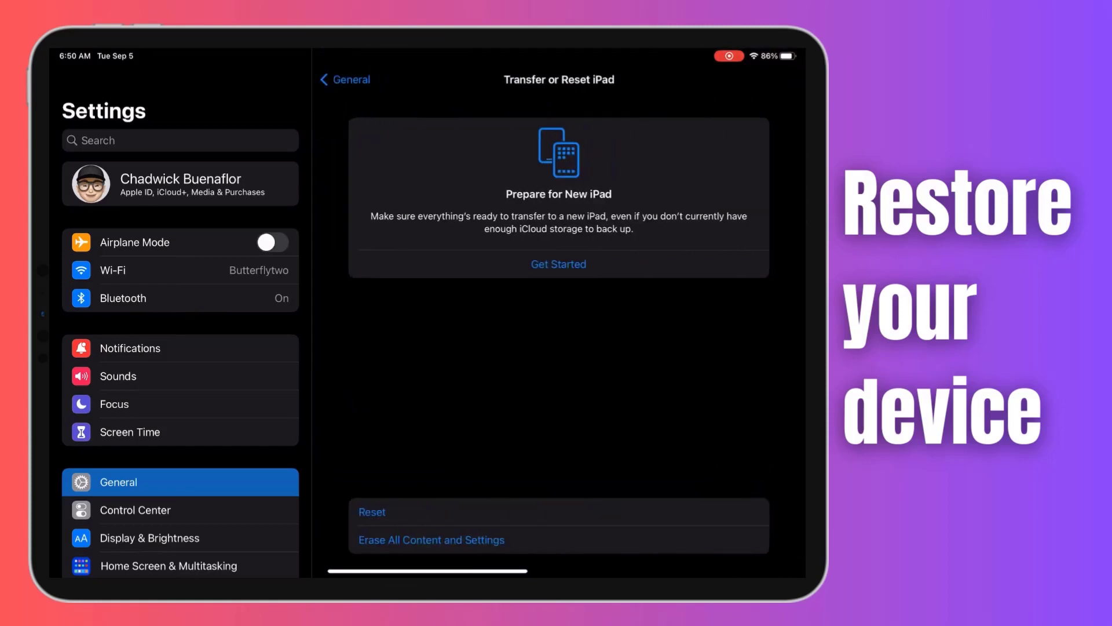
click(431, 540)
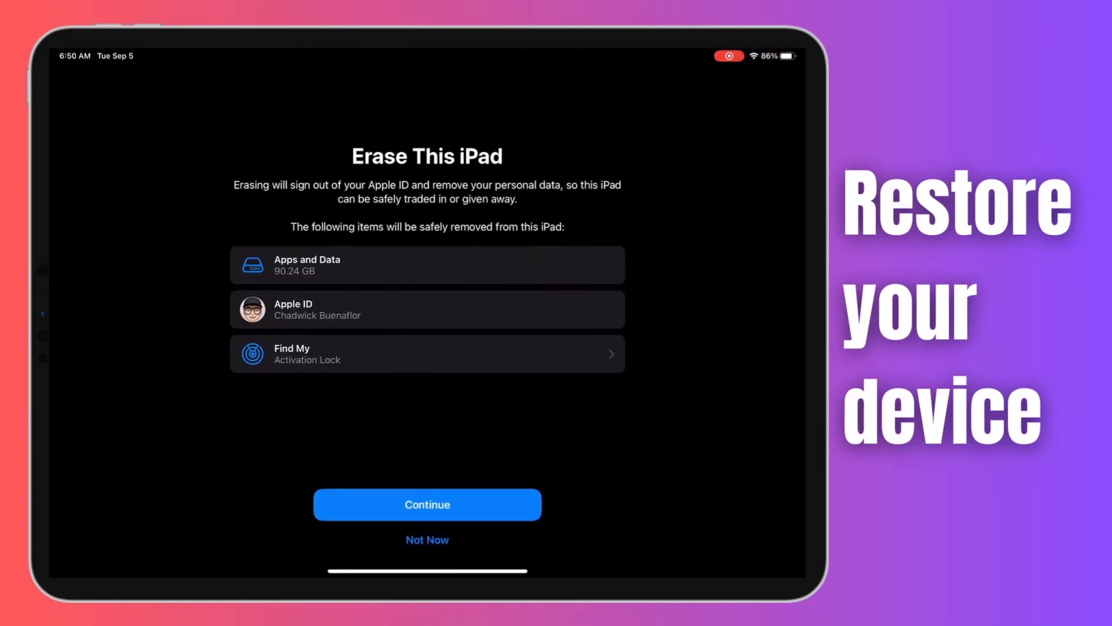
click(427, 504)
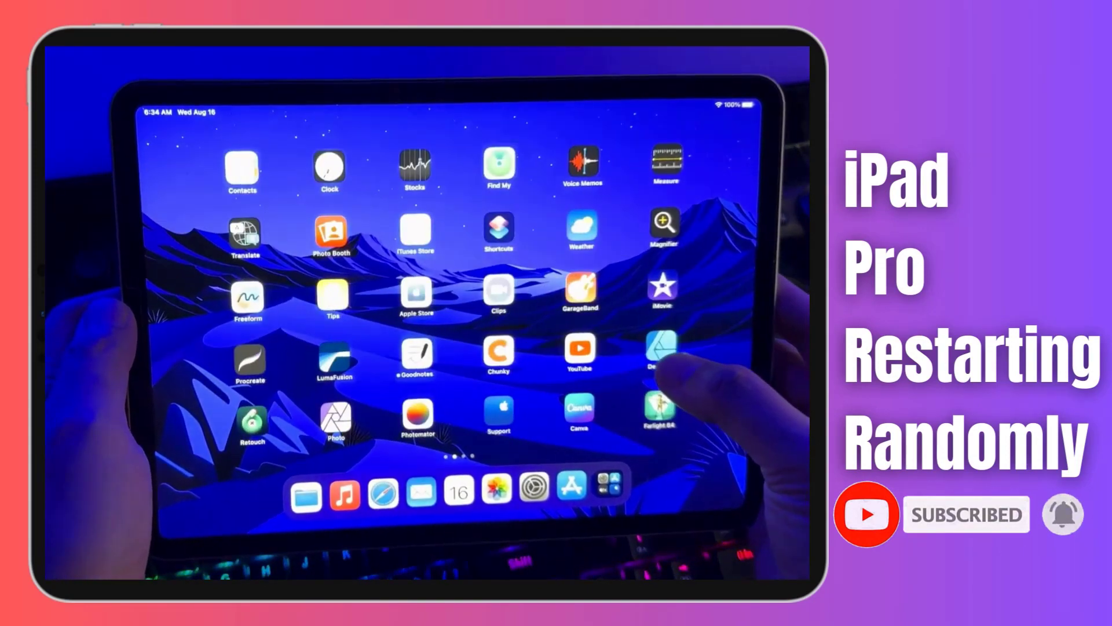
scroll(left, 3)
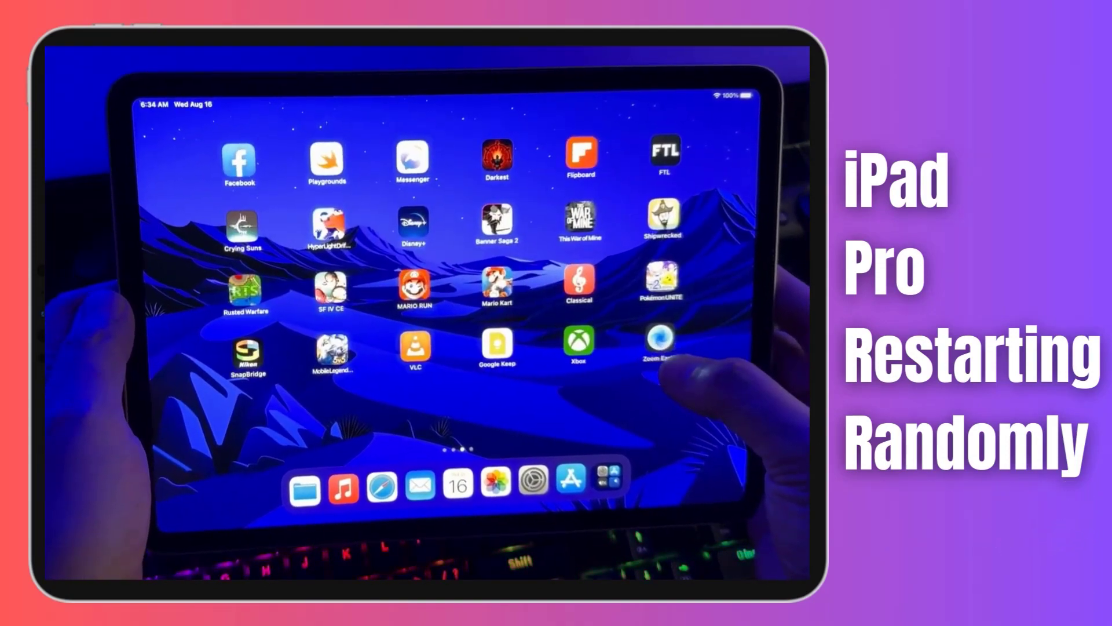